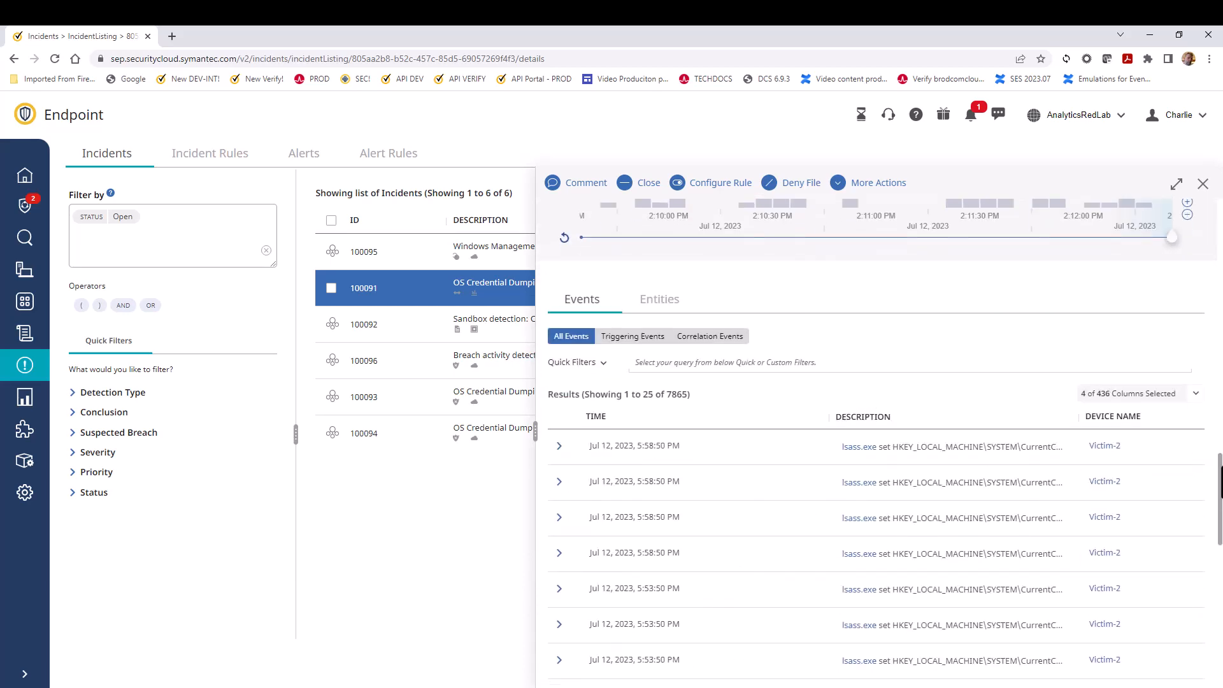
pyautogui.moveTo(1201, 231)
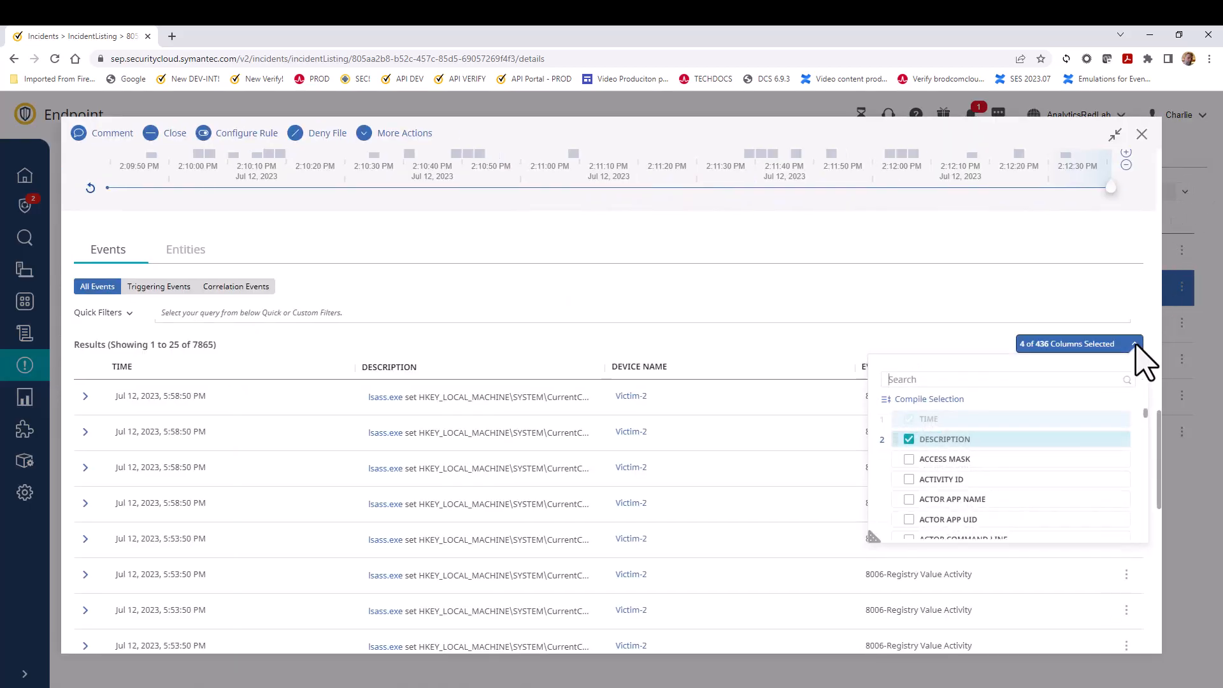
# Enable the ACTOR COMMAND LINE column in the incident's event list, making 5 columns.
pyautogui.scroll(-3)
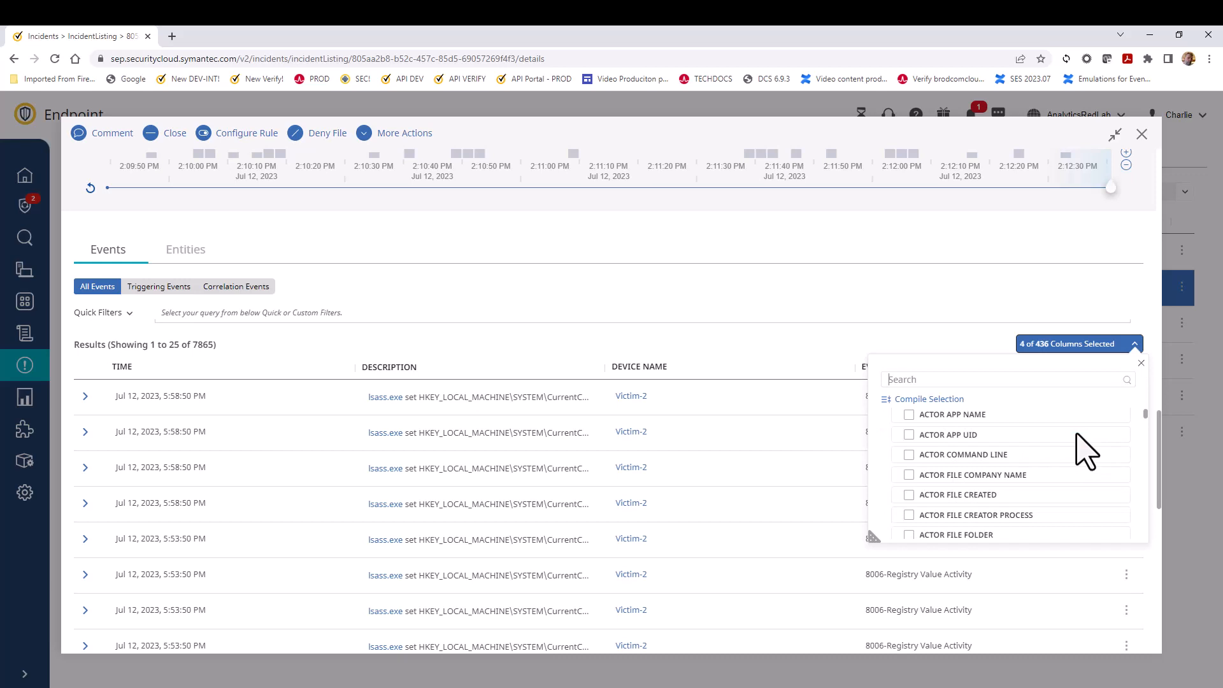
pyautogui.moveTo(920, 475)
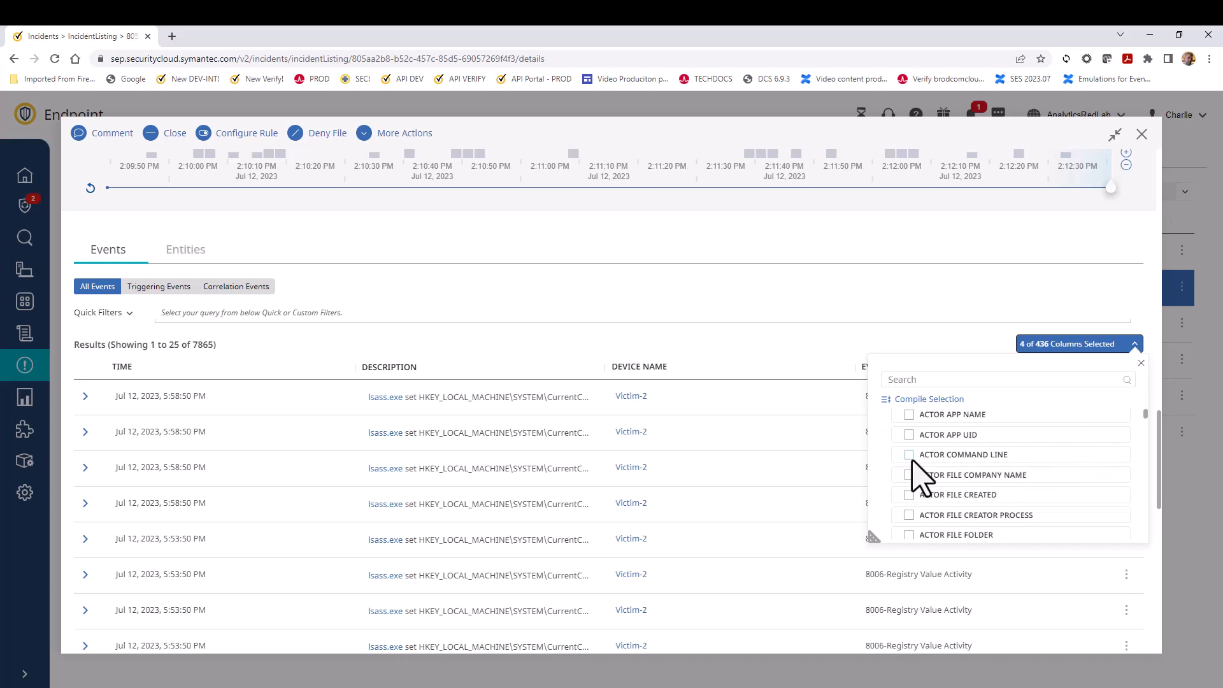
pyautogui.click(909, 454)
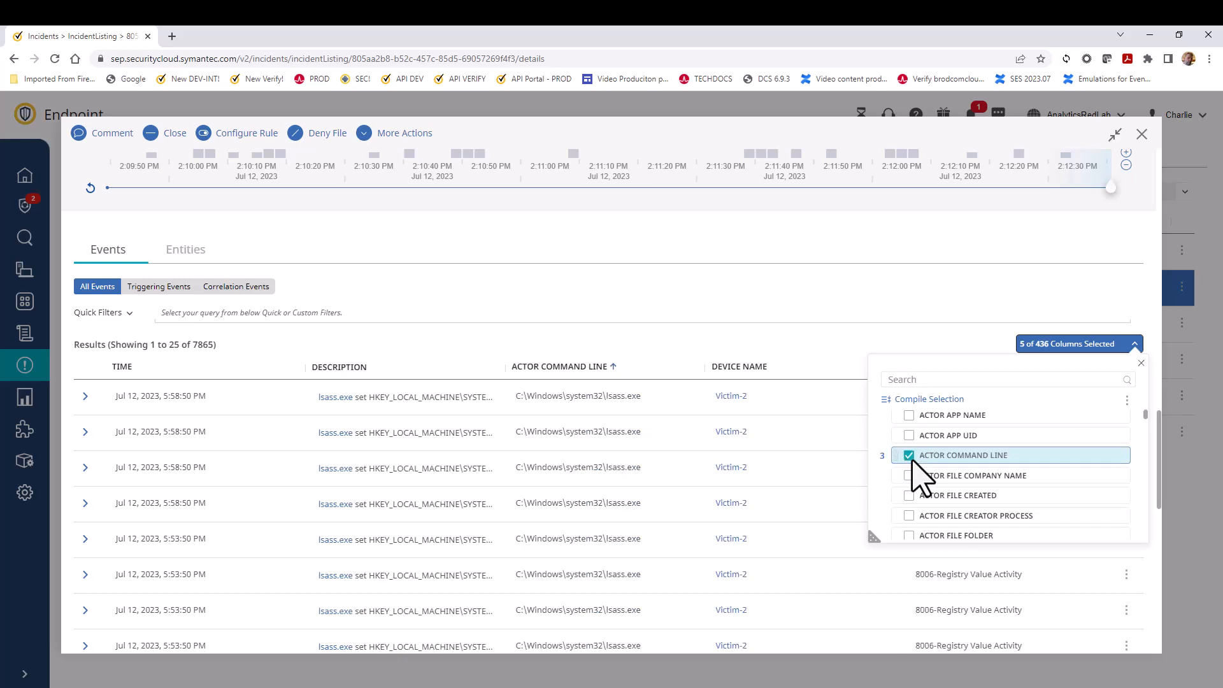
pyautogui.click(1135, 343)
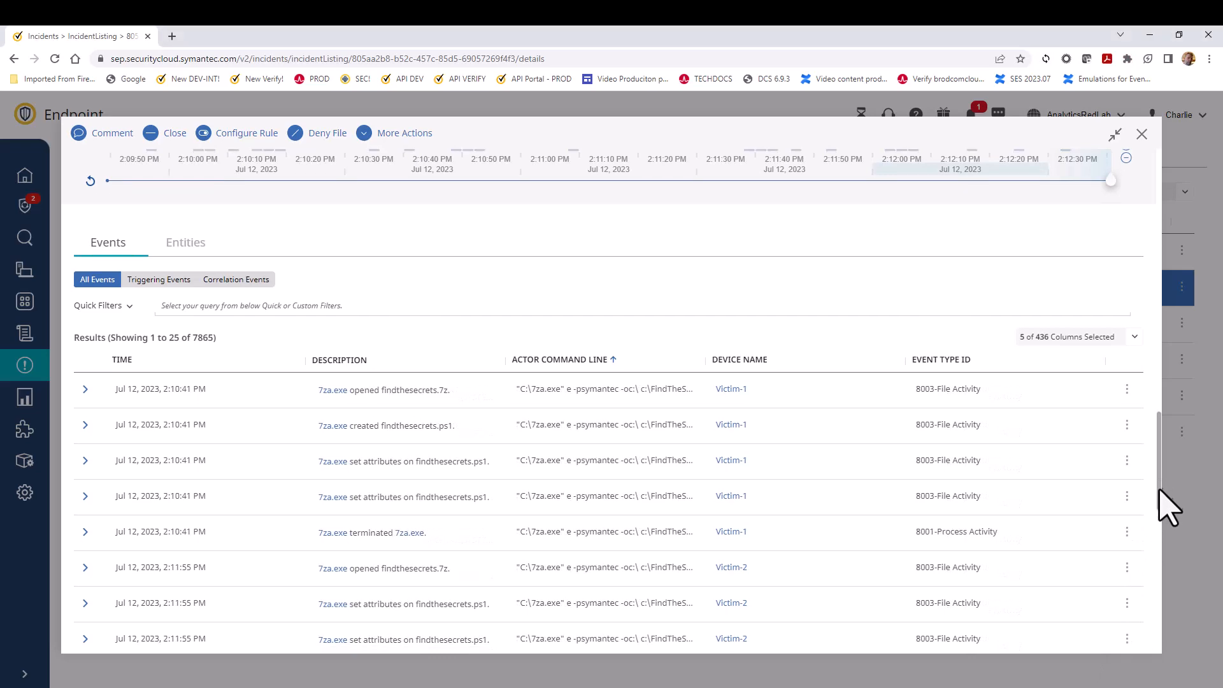
# Note the Correlation ID of the chrome.exe-launched-wscript.exe event and close the incident details.
pyautogui.scroll(-3)
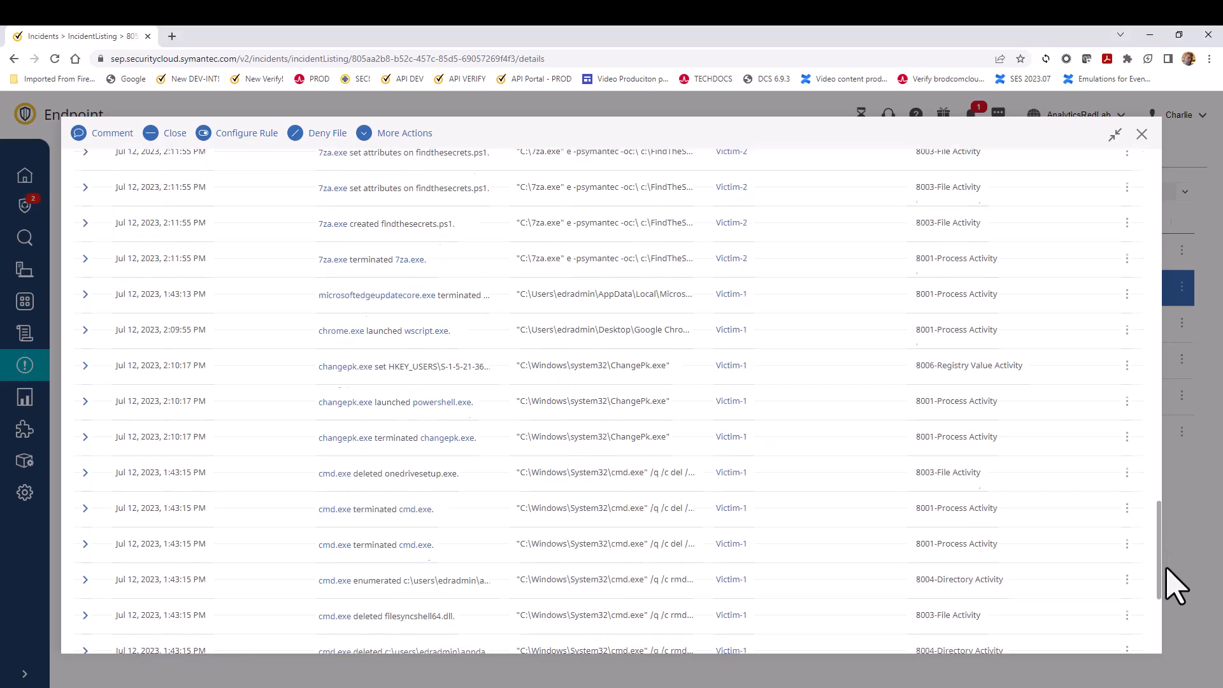
pyautogui.scroll(3)
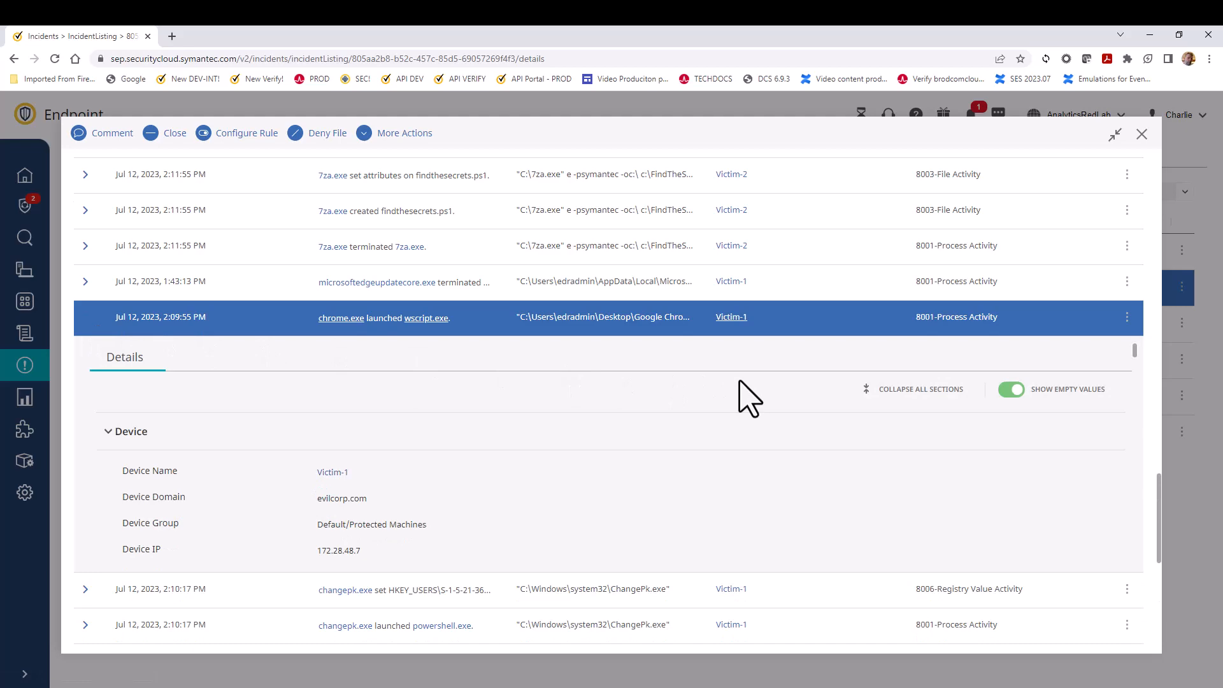
pyautogui.scroll(-3)
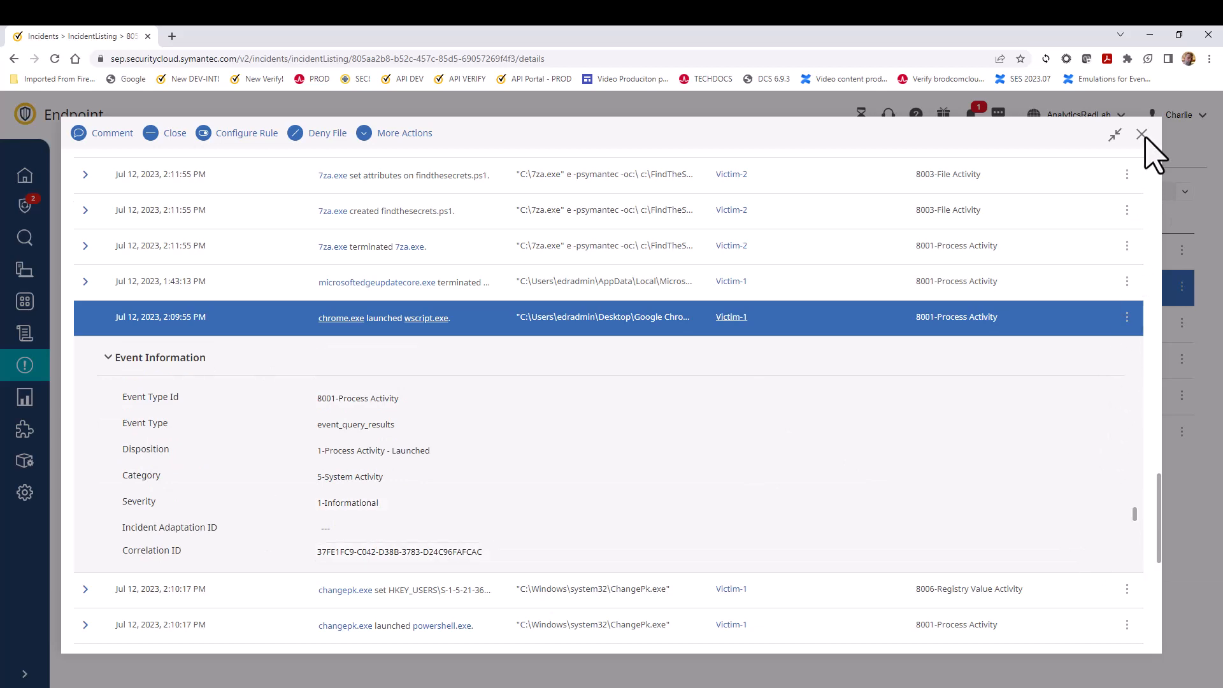
pyautogui.click(1141, 134)
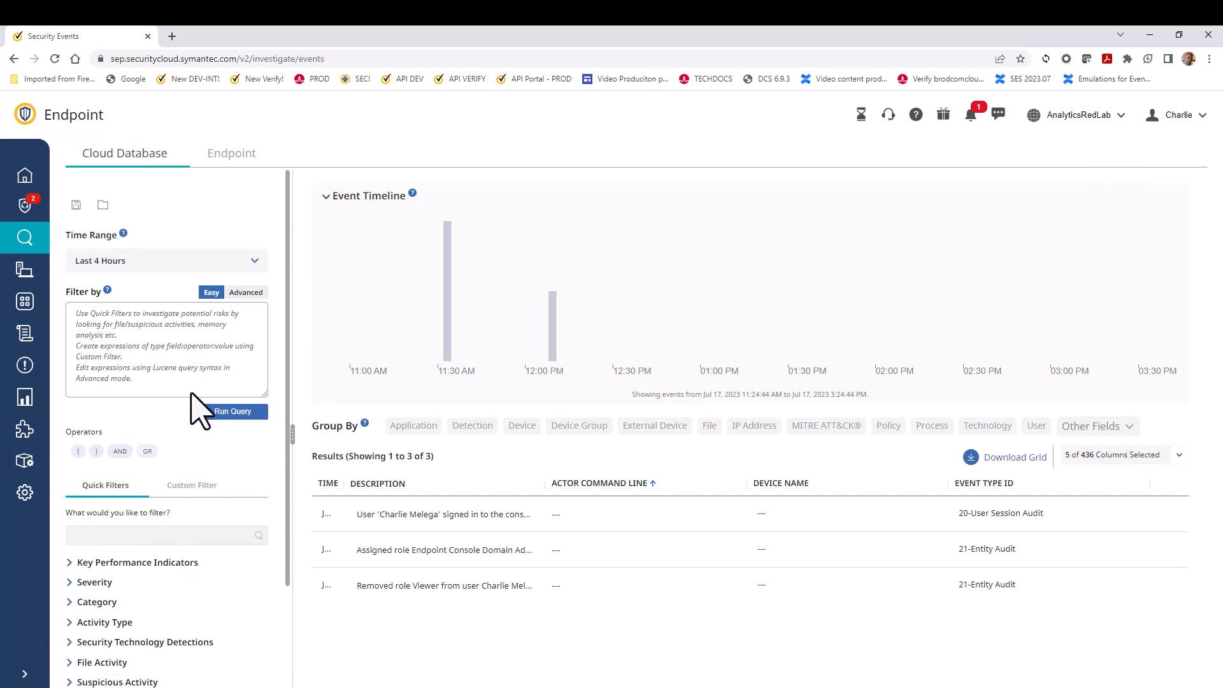
# Add a custom filter: Correlation ID equals 37FE1FC9-C042-D38B-3783-D24C96FAFCAC.
pyautogui.click(193, 484)
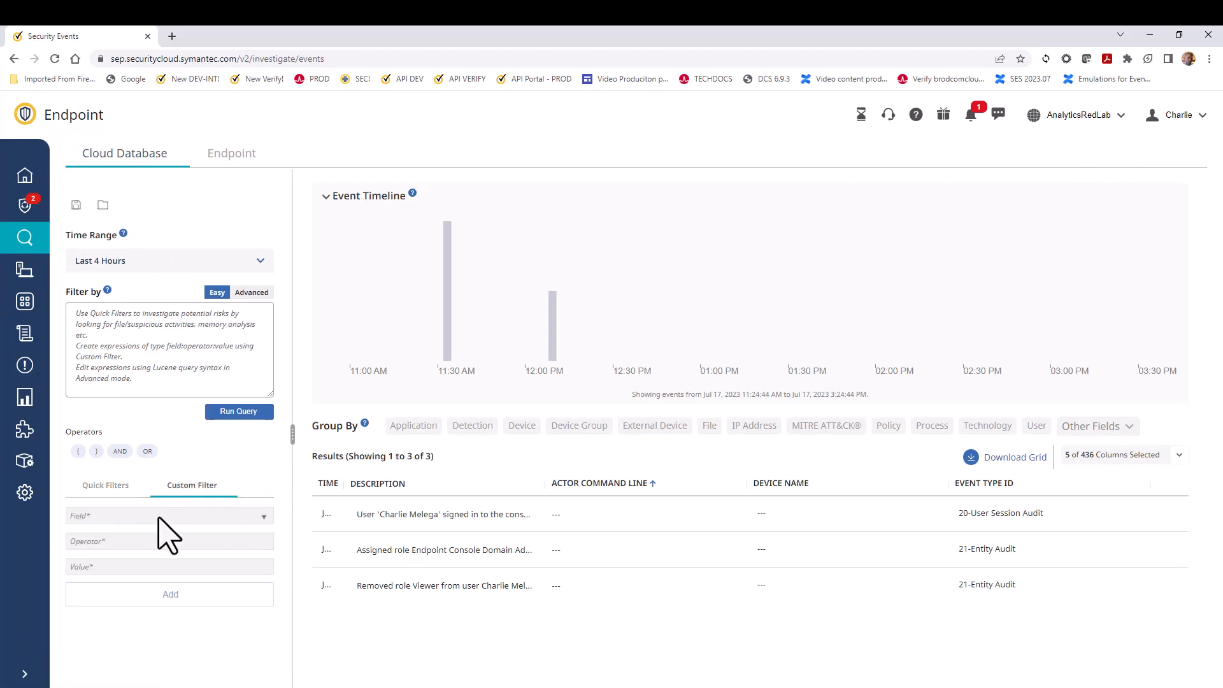
pyautogui.write('corre')
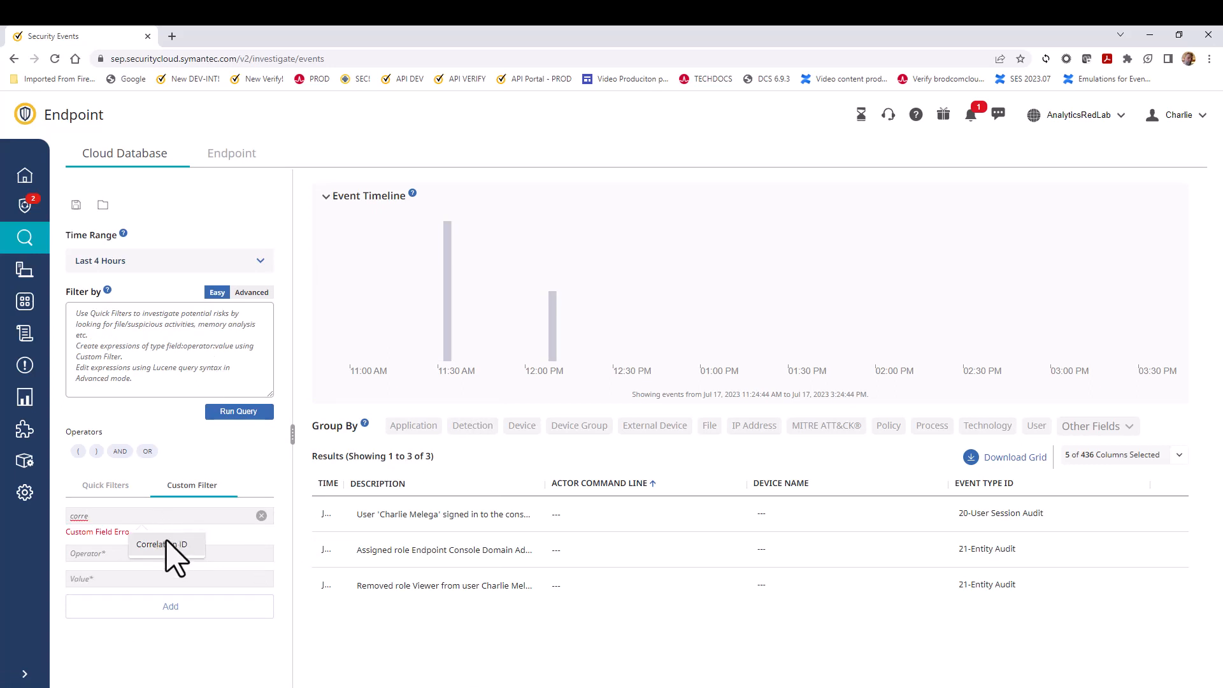
pyautogui.click(160, 544)
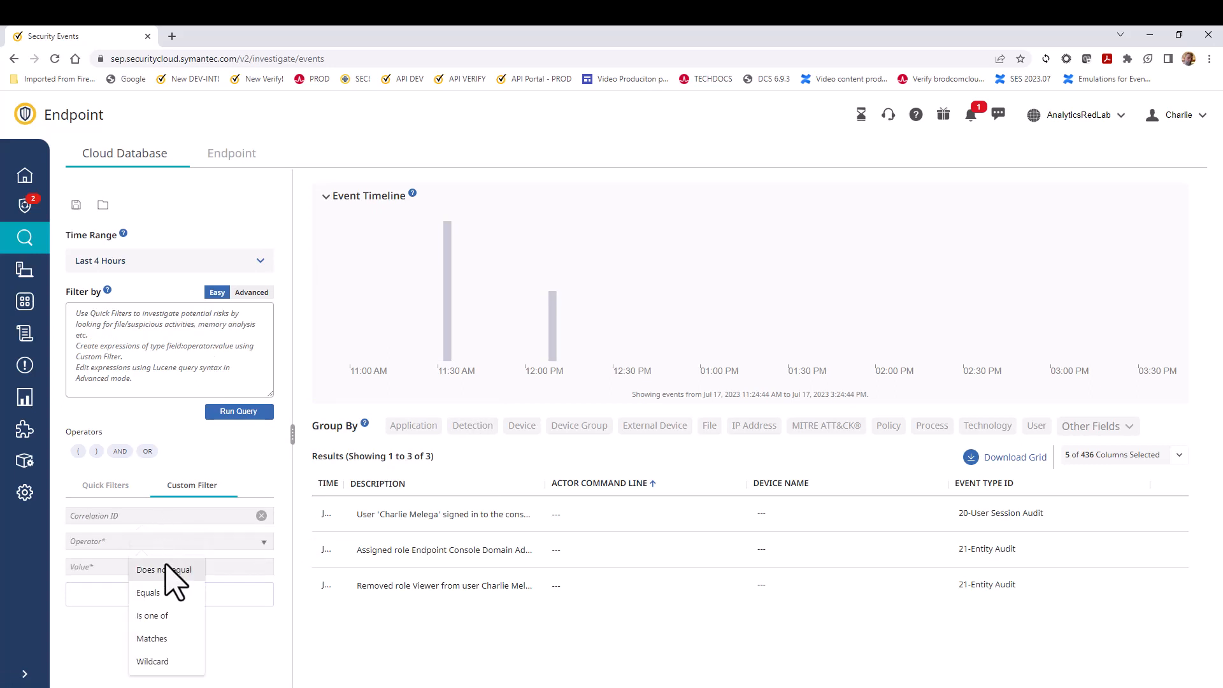
pyautogui.click(148, 592)
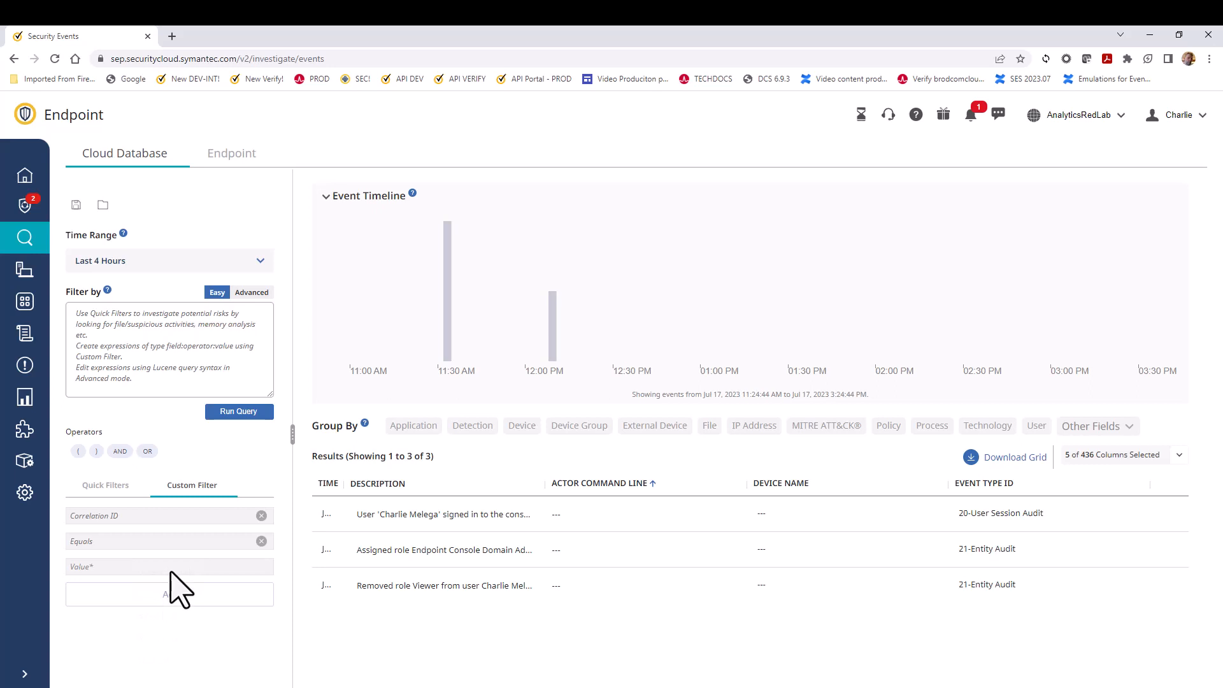
pyautogui.write('37FE1FC9-C042-D38B-3783-D24C96FAFCAC')
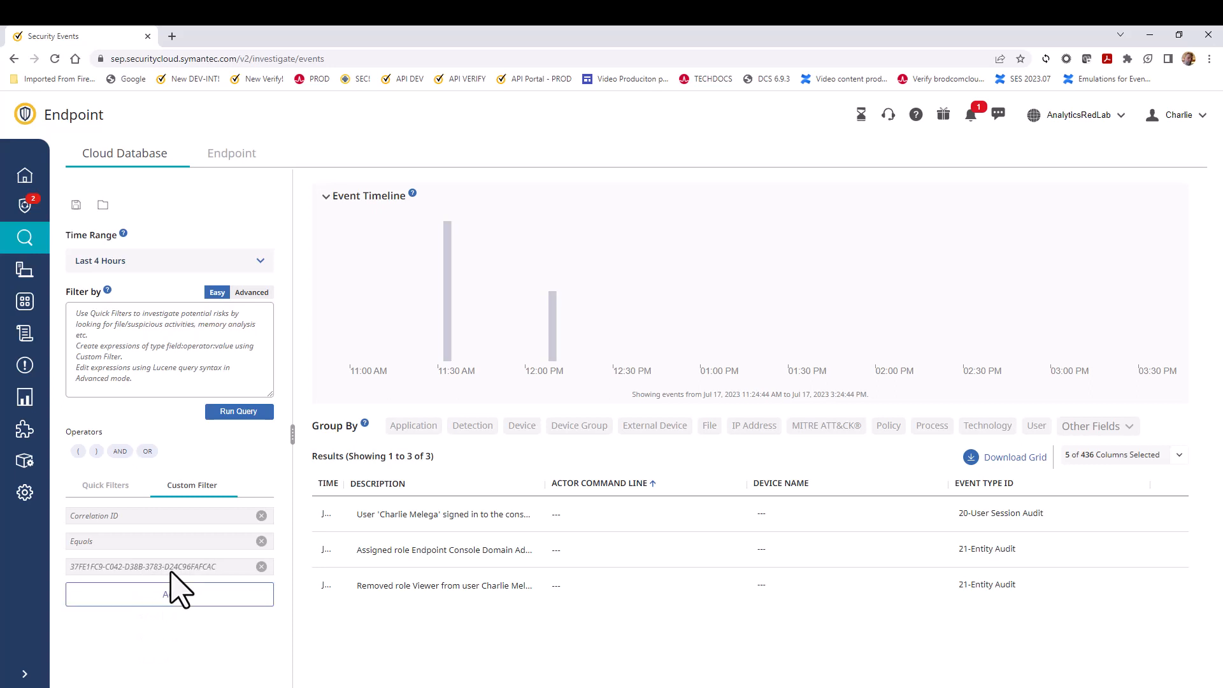
pyautogui.click(170, 595)
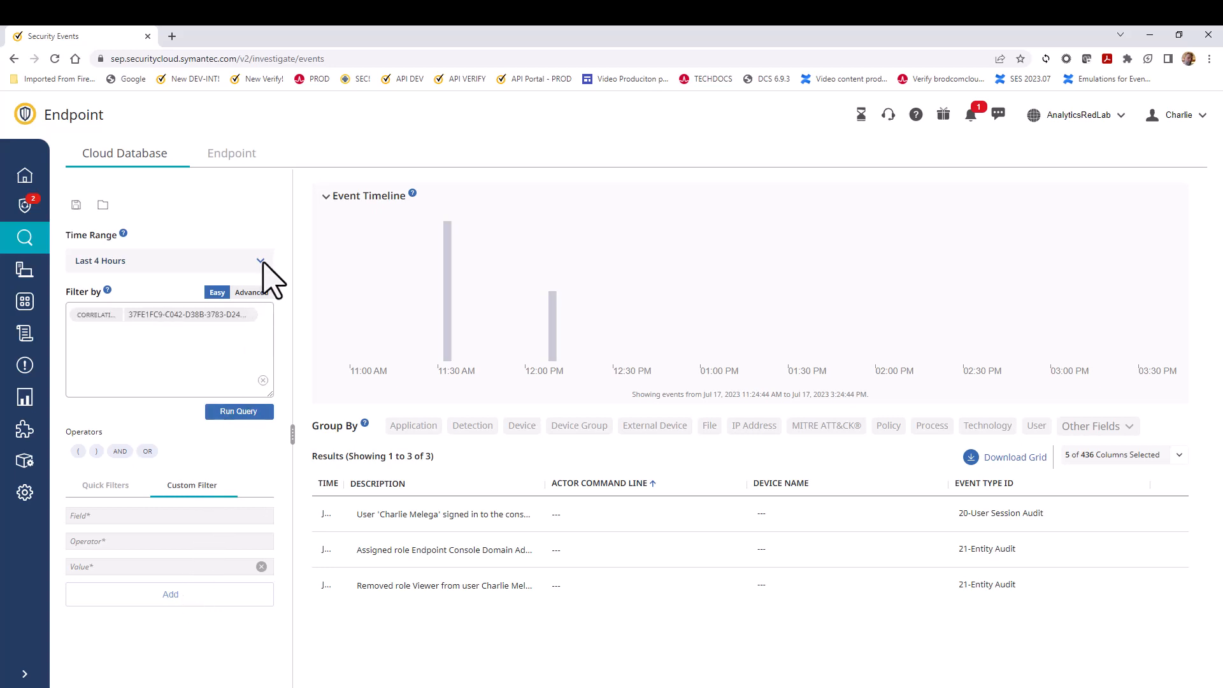
# Set the time range to Last 7 Days and run the query, returning 3,369 events.
pyautogui.click(260, 260)
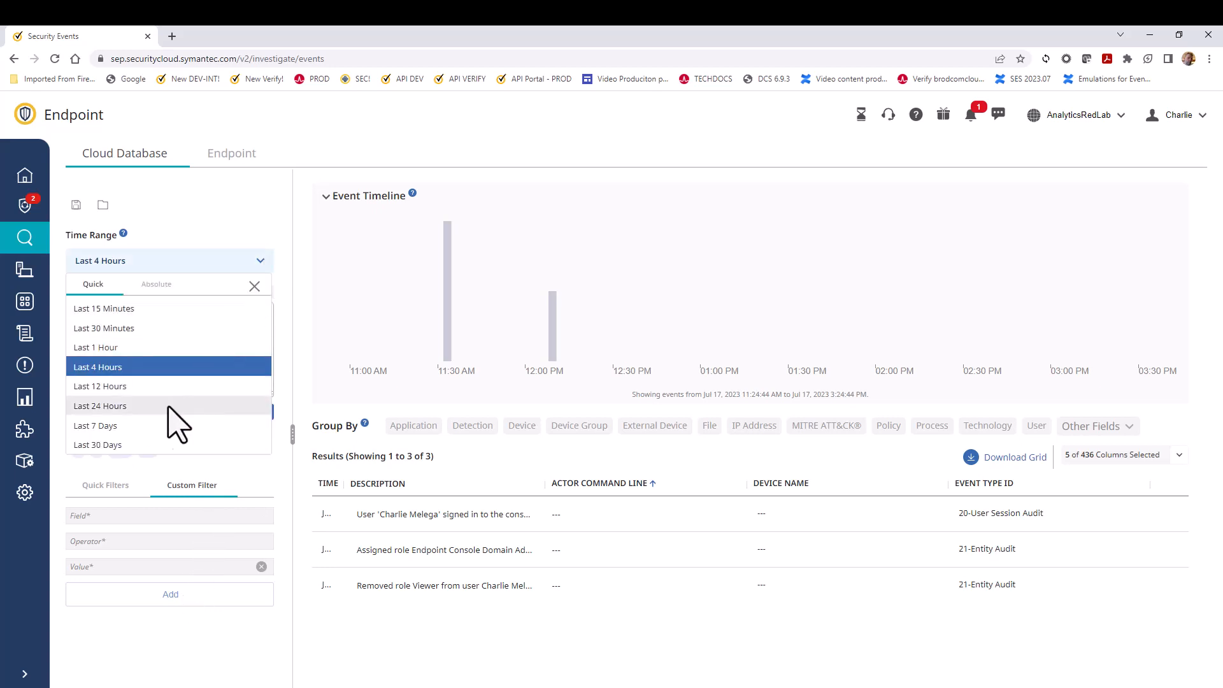
pyautogui.click(96, 426)
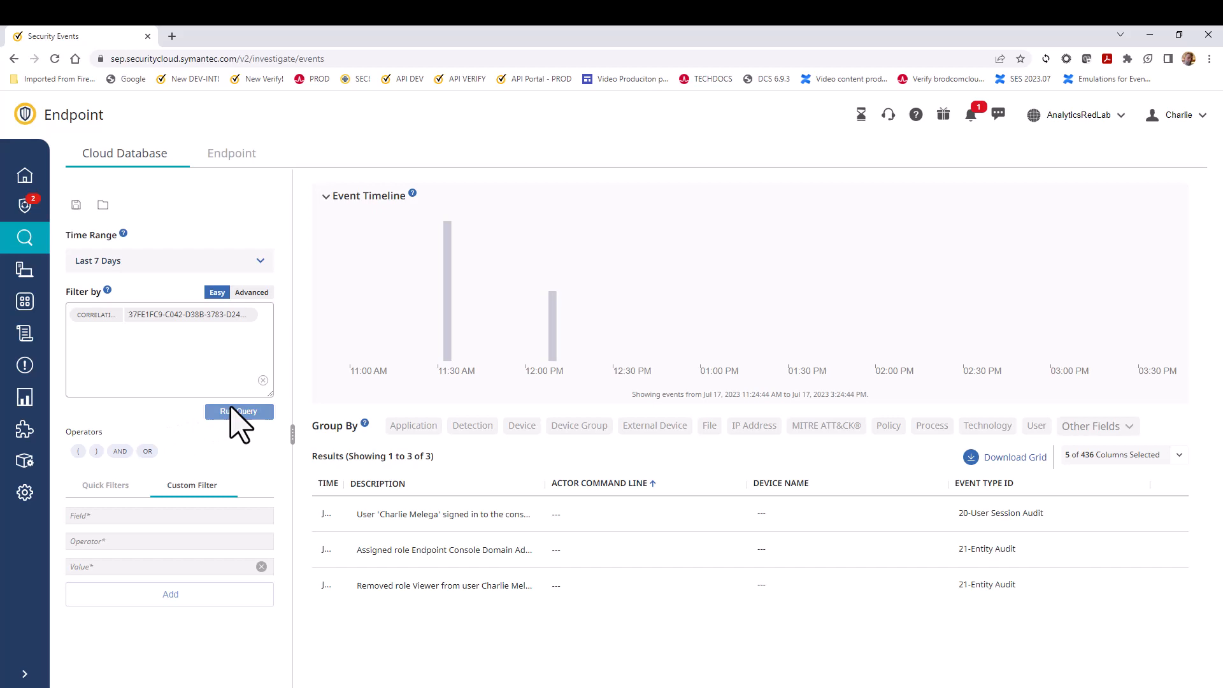
pyautogui.click(239, 412)
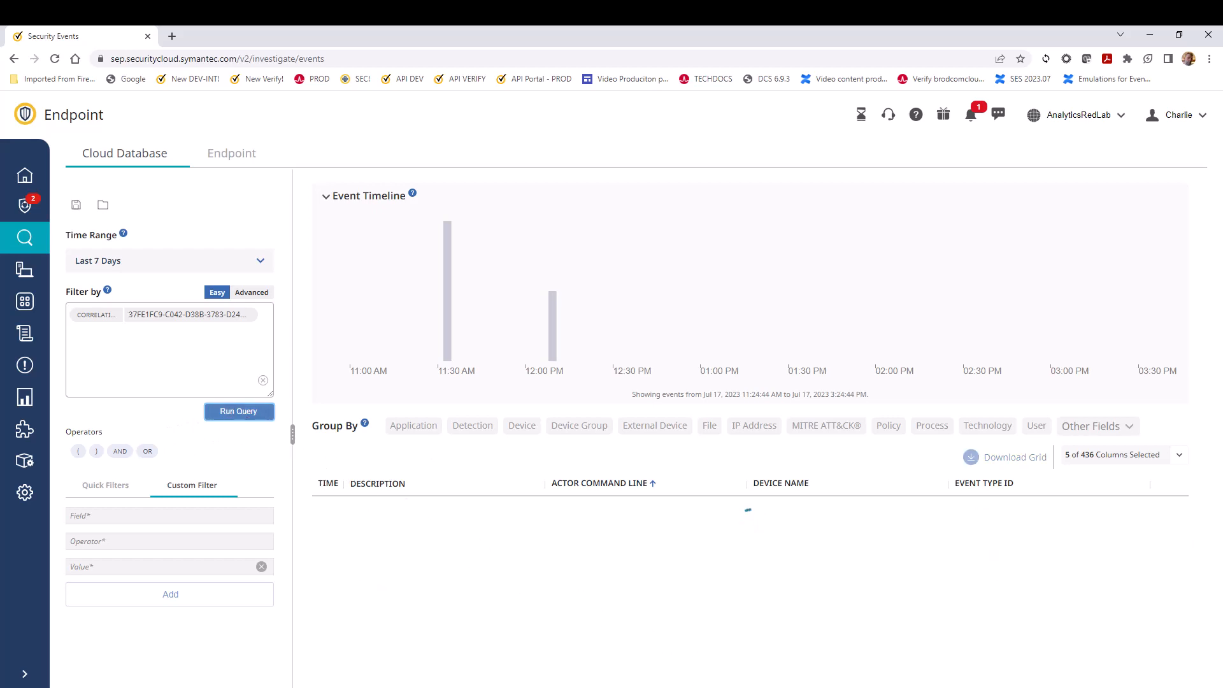
pyautogui.click(238, 412)
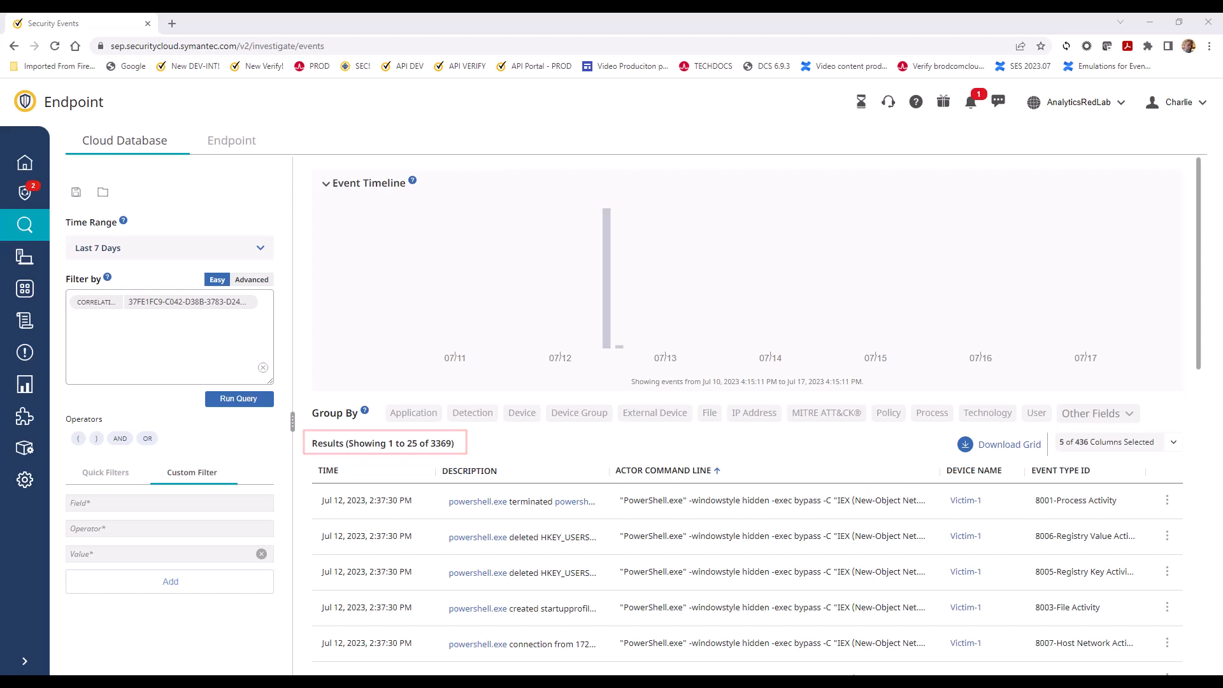
# Group the correlation ID results by application, led by PowerShell with 36 events.
pyautogui.click(335, 413)
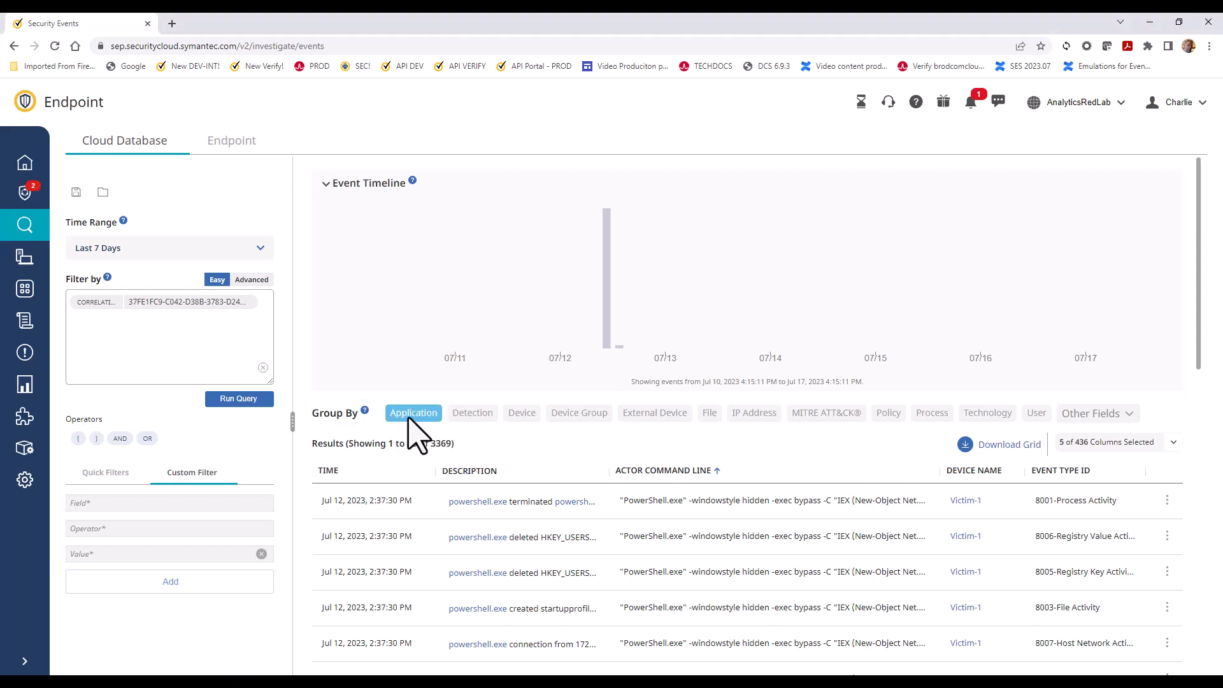
pyautogui.click(413, 413)
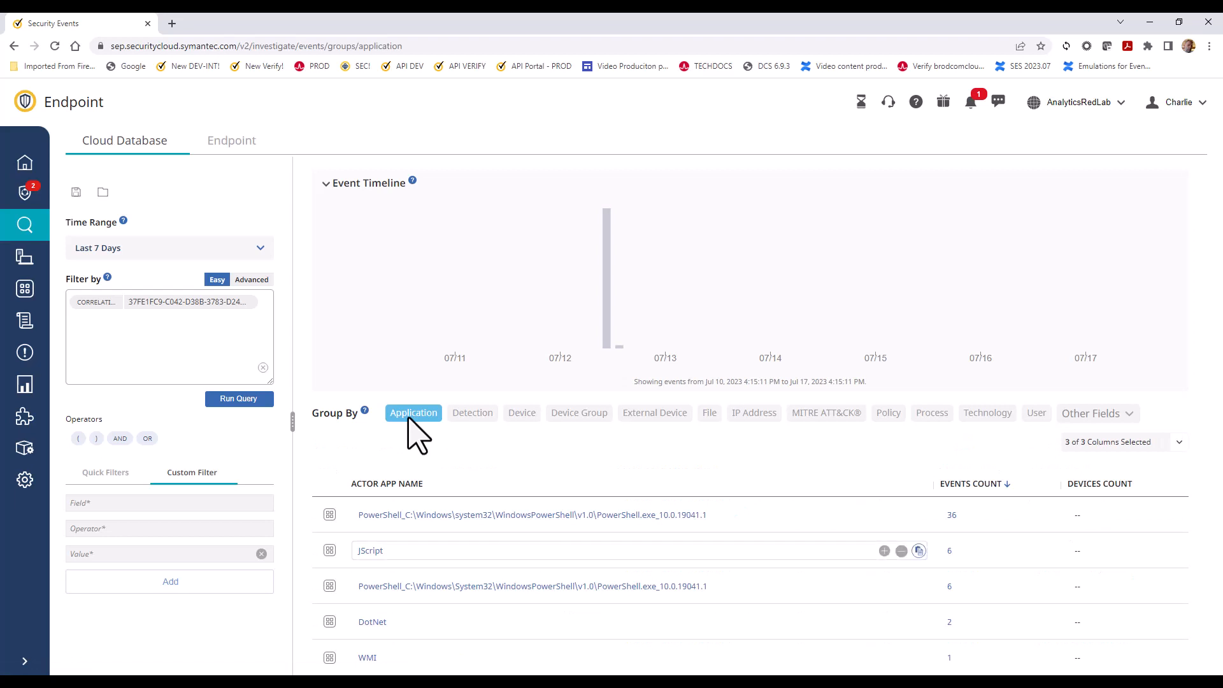
pyautogui.moveTo(936, 566)
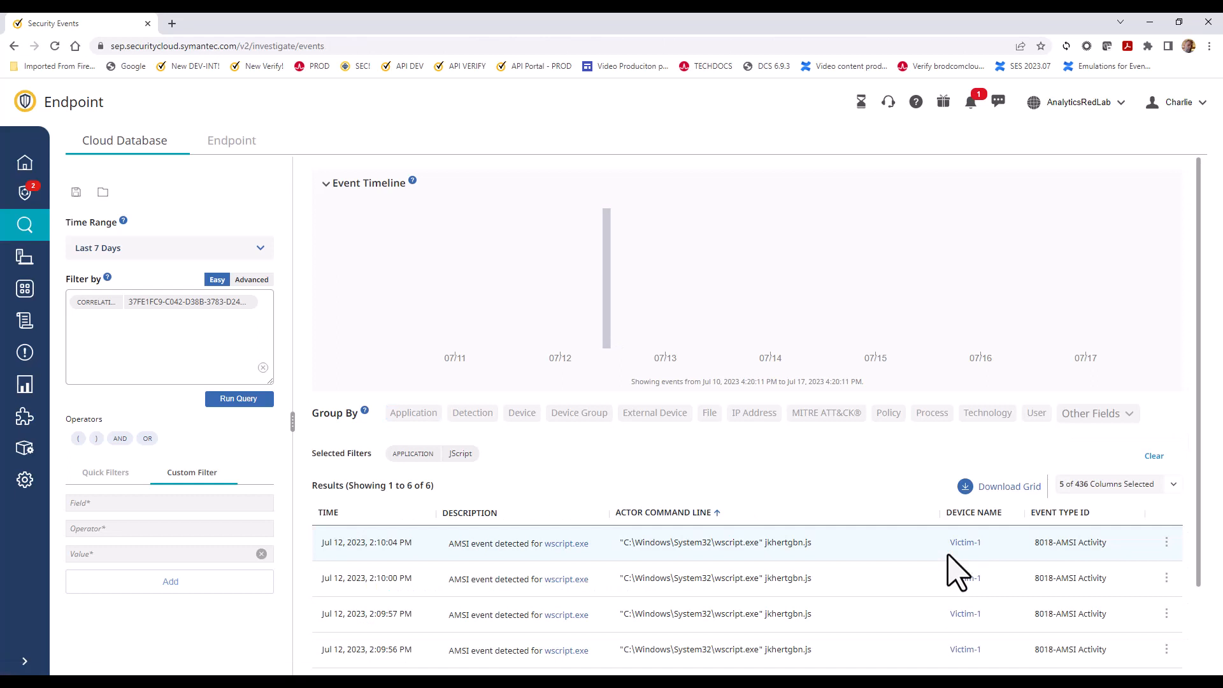
pyautogui.moveTo(565, 543)
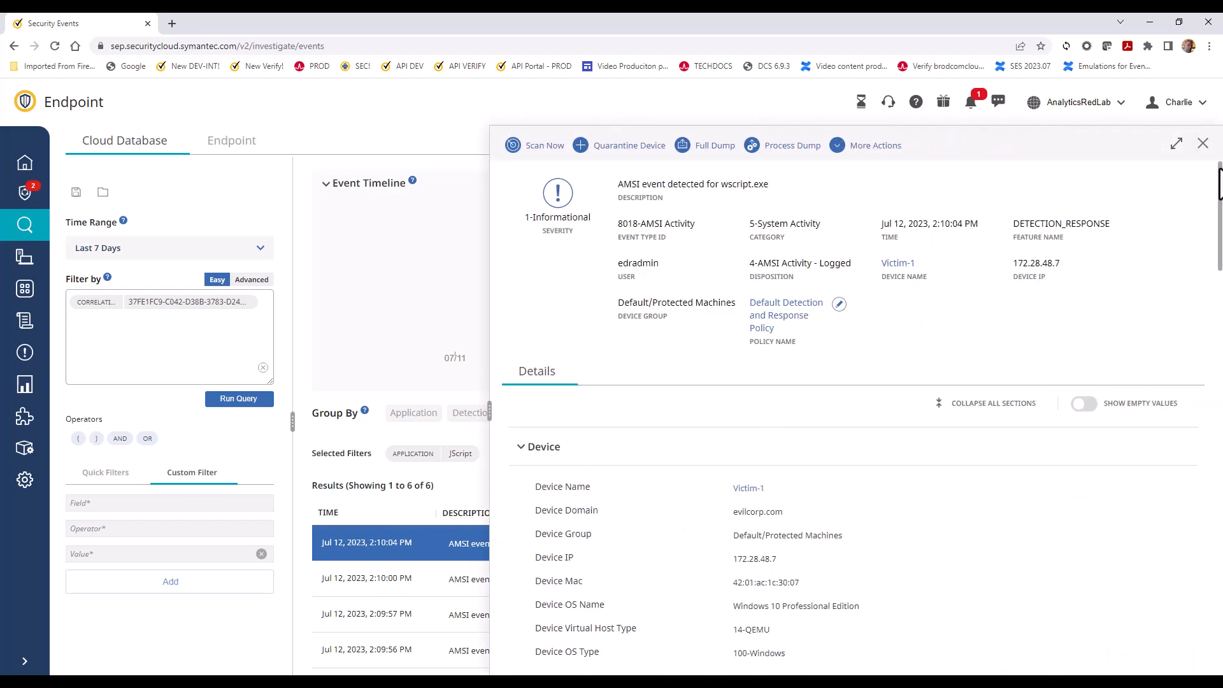
# Review the Device section of the latest wscript.exe AMSI event's detail flyout.
pyautogui.scroll(-3)
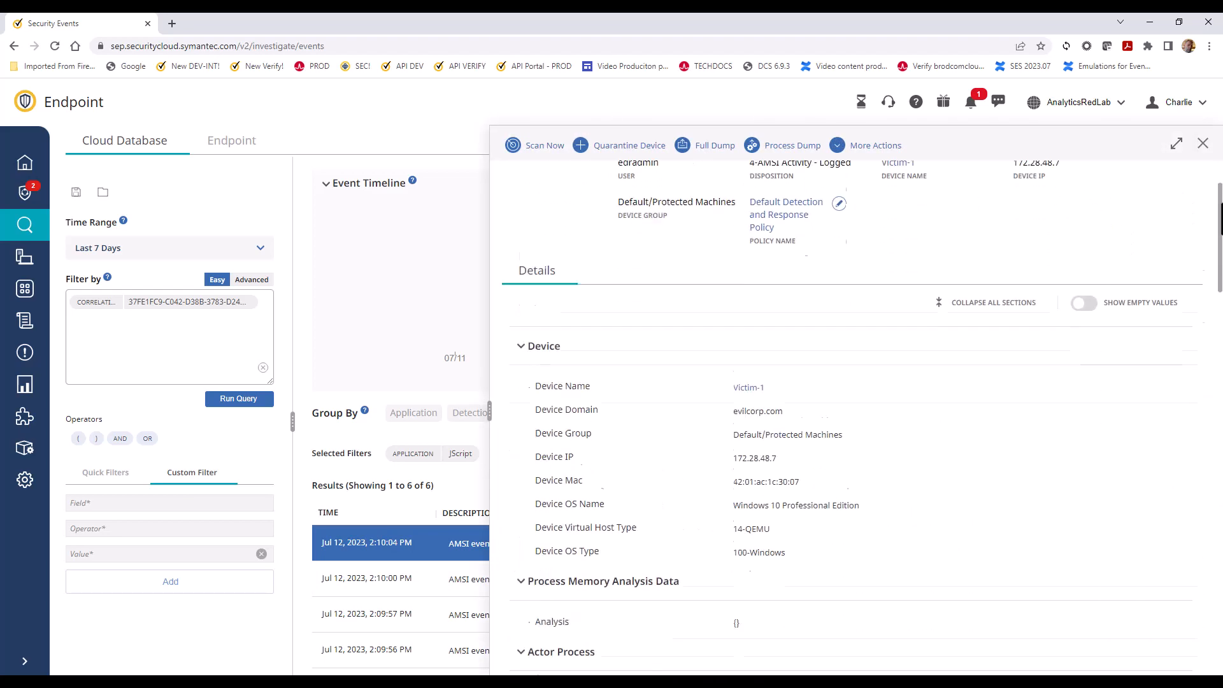
pyautogui.scroll(-3)
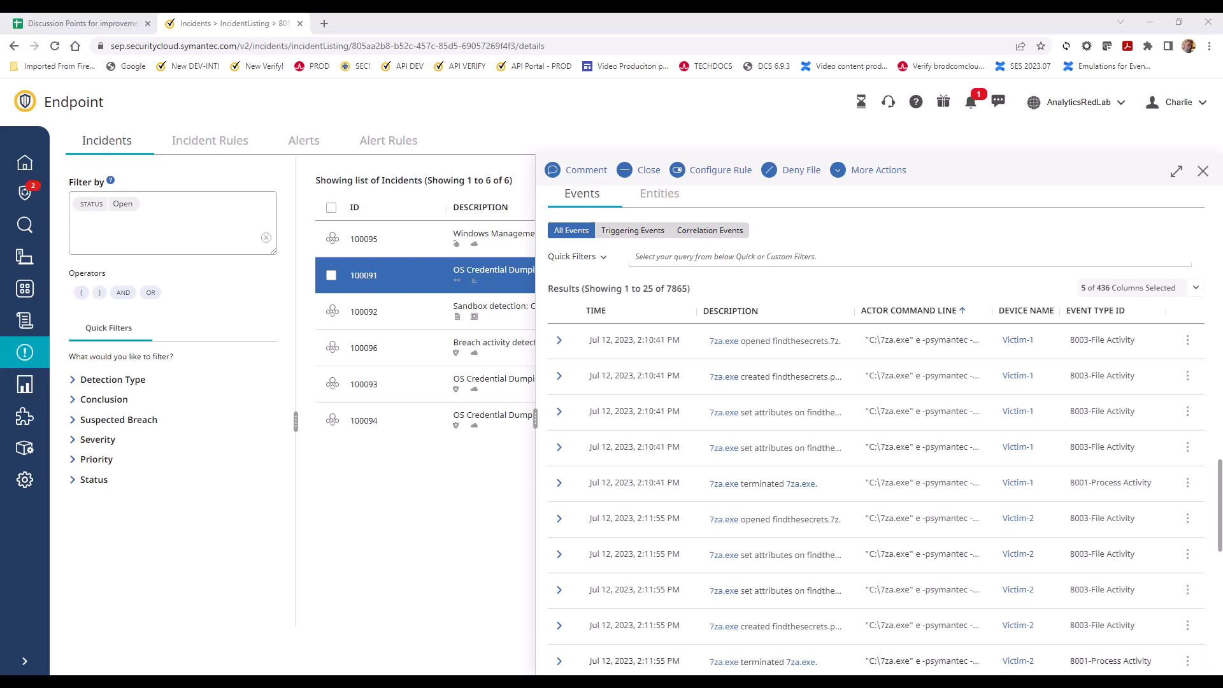
# Maximize the Incident Visualization panel to show the process lineage view.
pyautogui.scroll(-3)
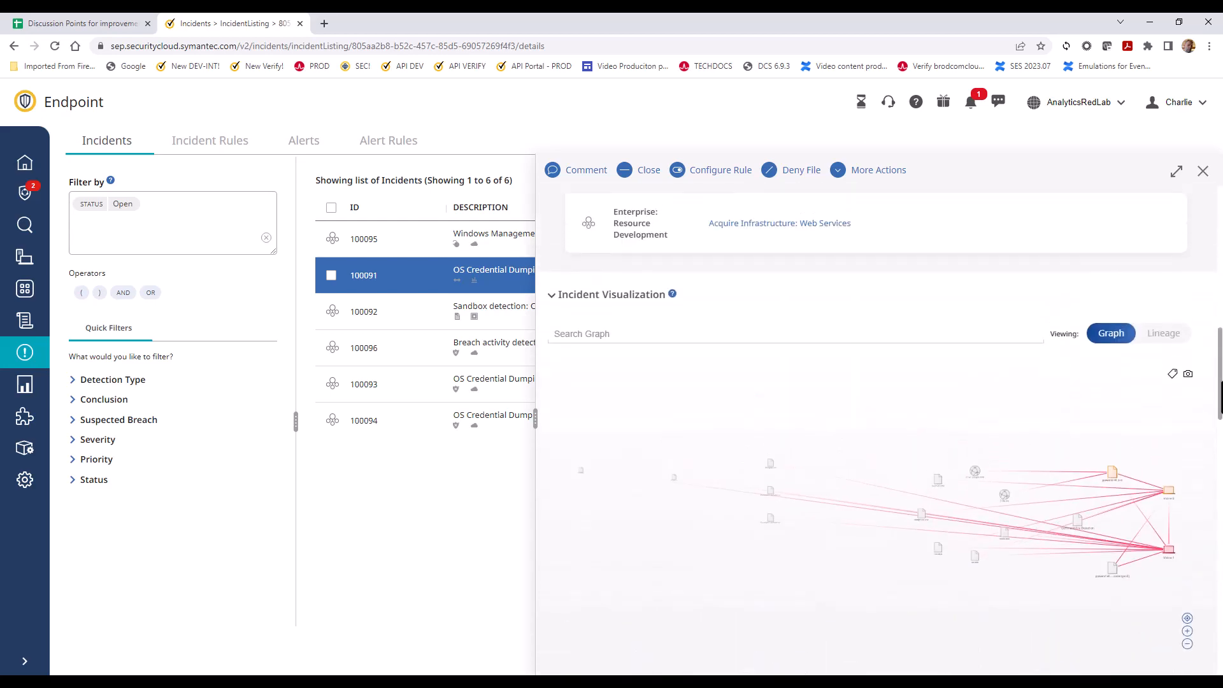
pyautogui.click(1175, 171)
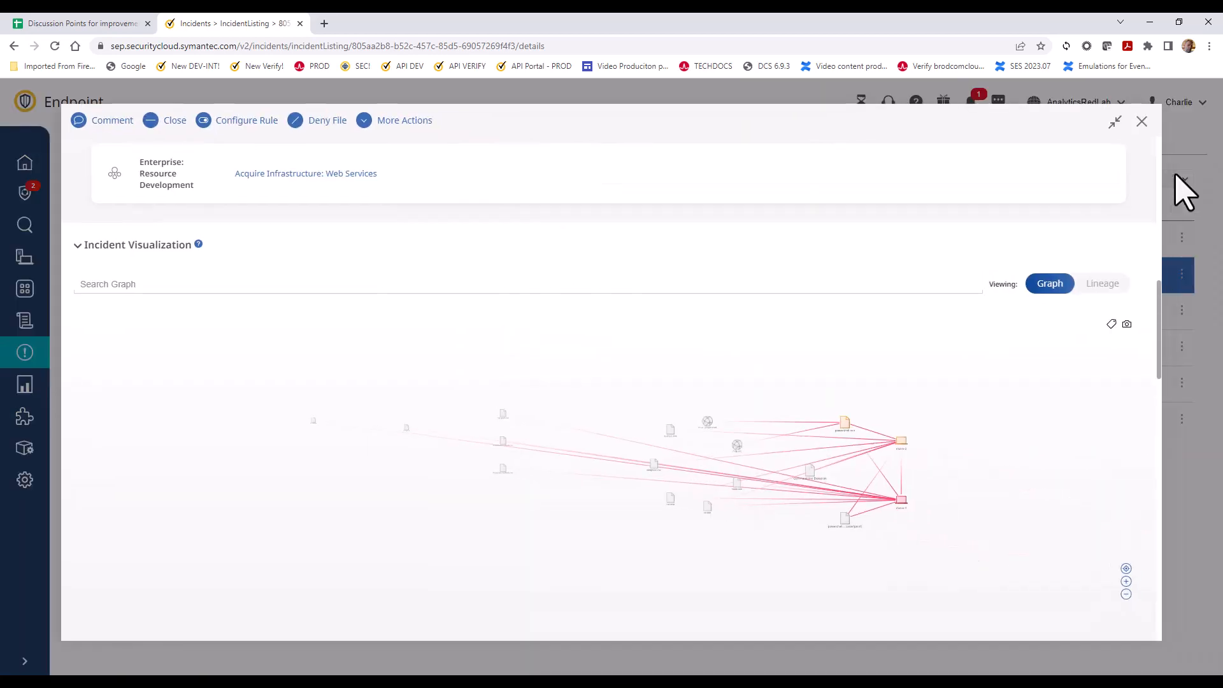
pyautogui.click(1100, 283)
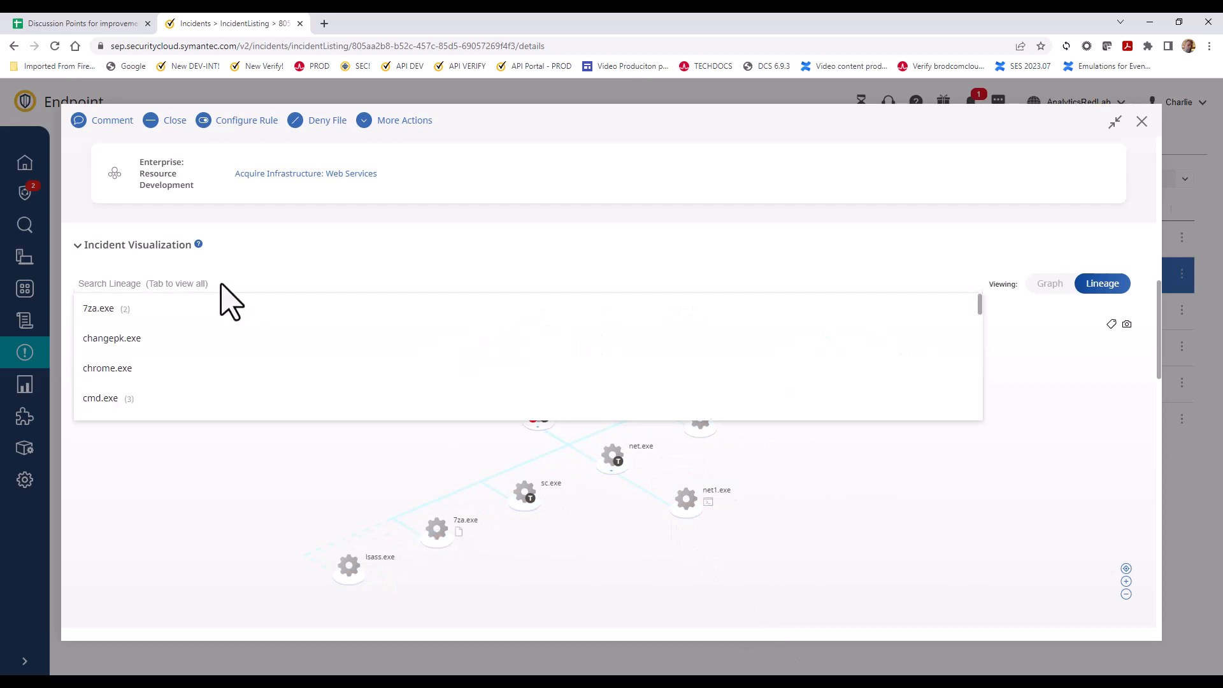
# Select wscript.exe in Search Lineage to centre the lineage graph on it.
pyautogui.scroll(-3)
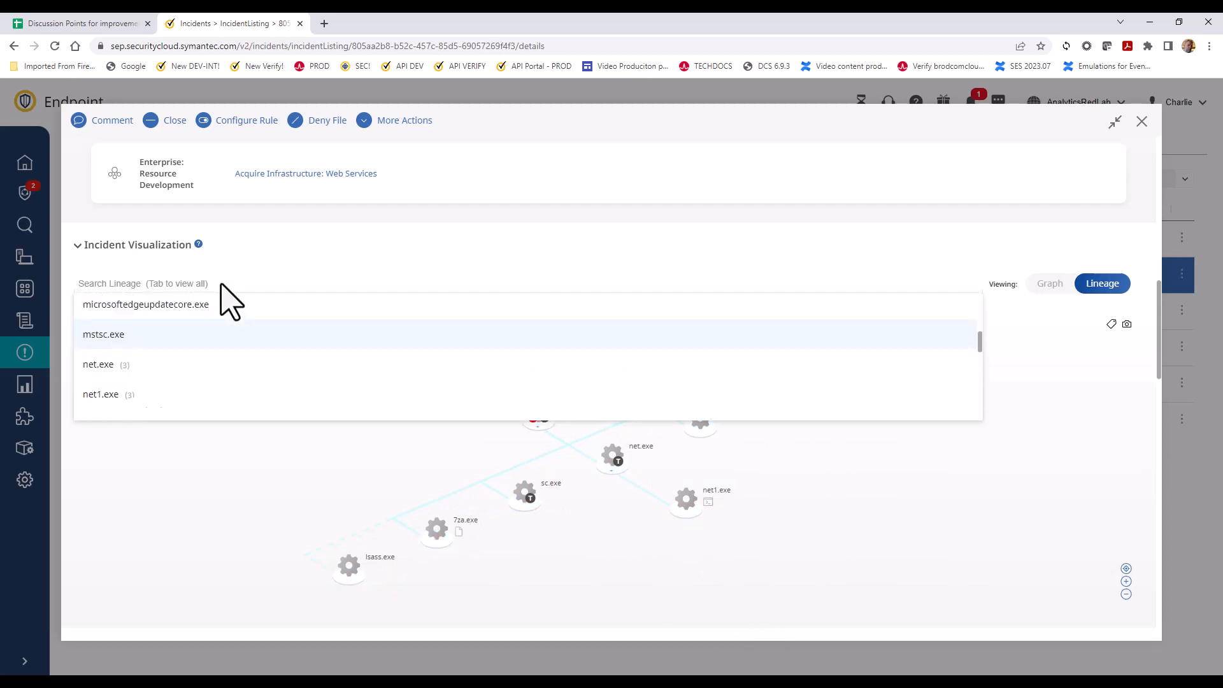
pyautogui.scroll(-3)
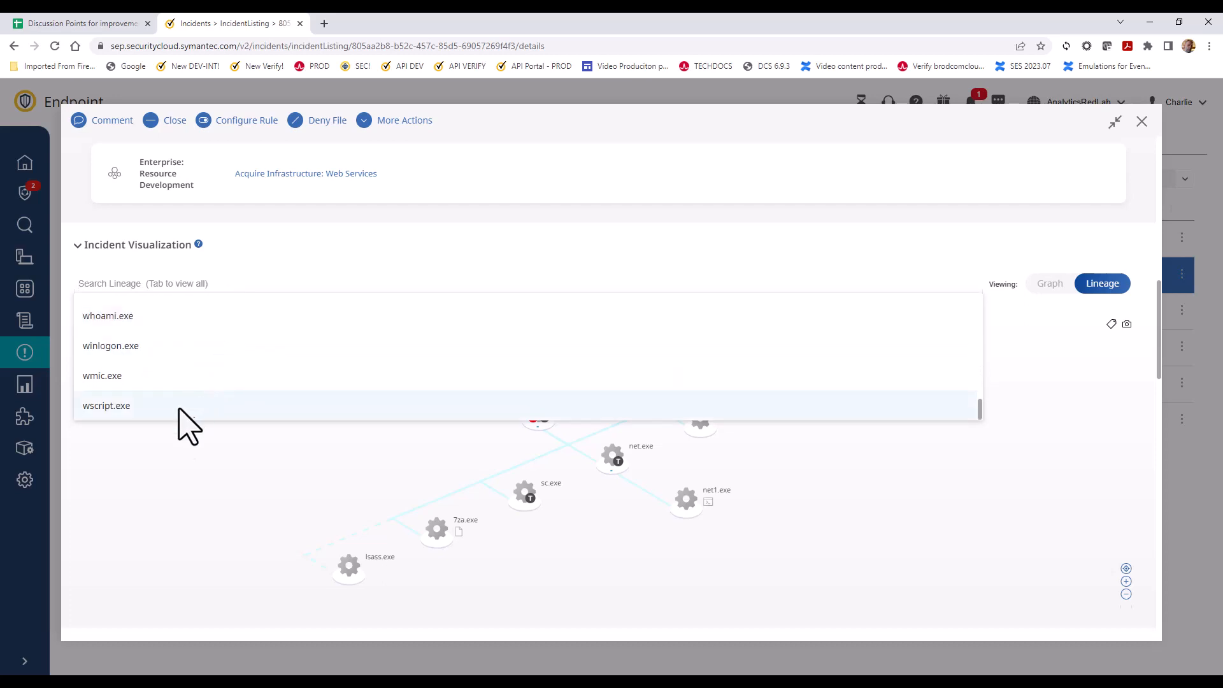
pyautogui.click(105, 405)
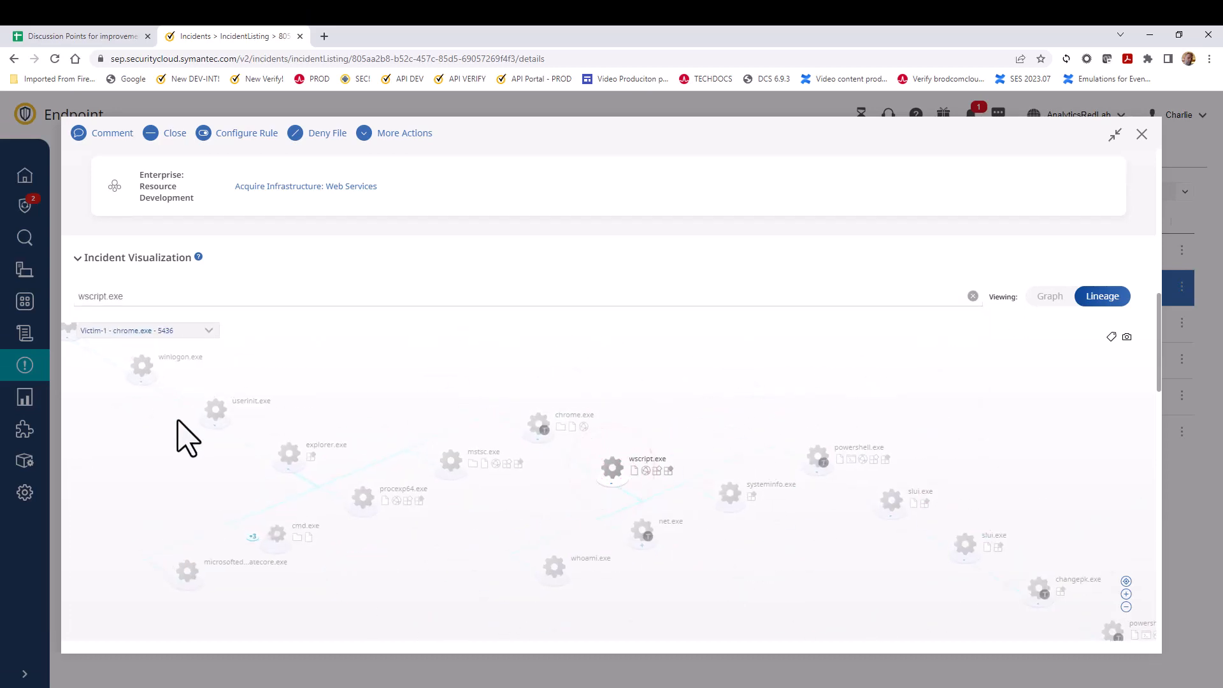
pyautogui.moveTo(617, 500)
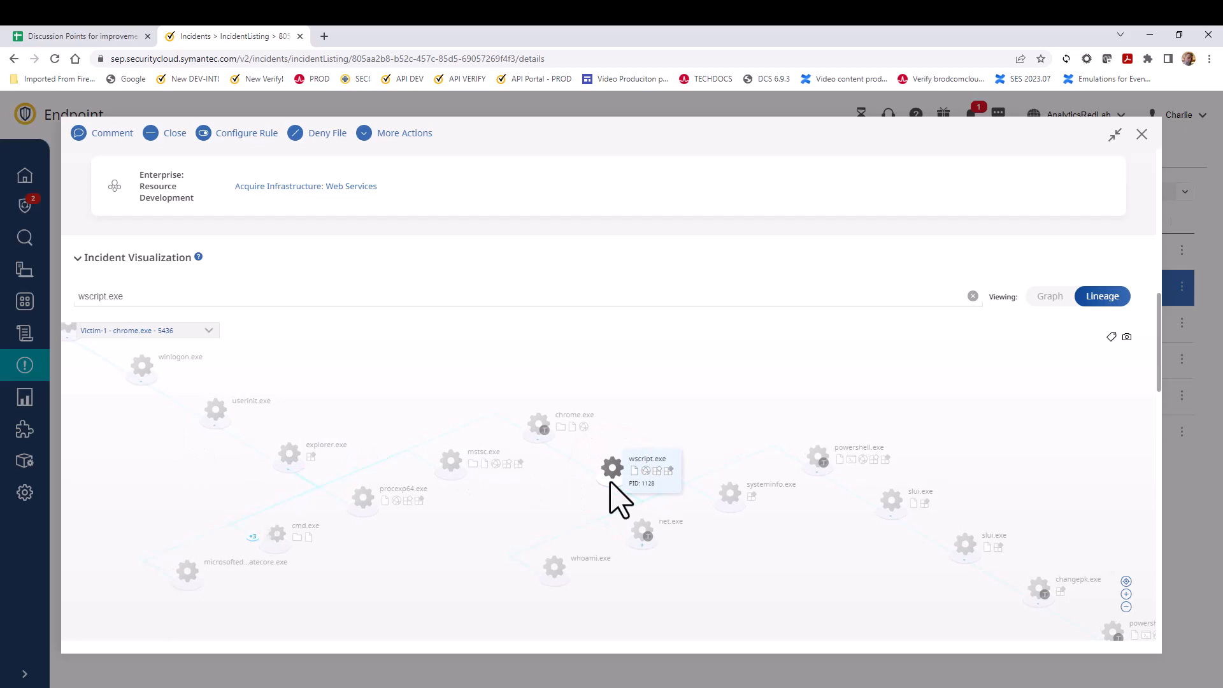
pyautogui.moveTo(624, 492)
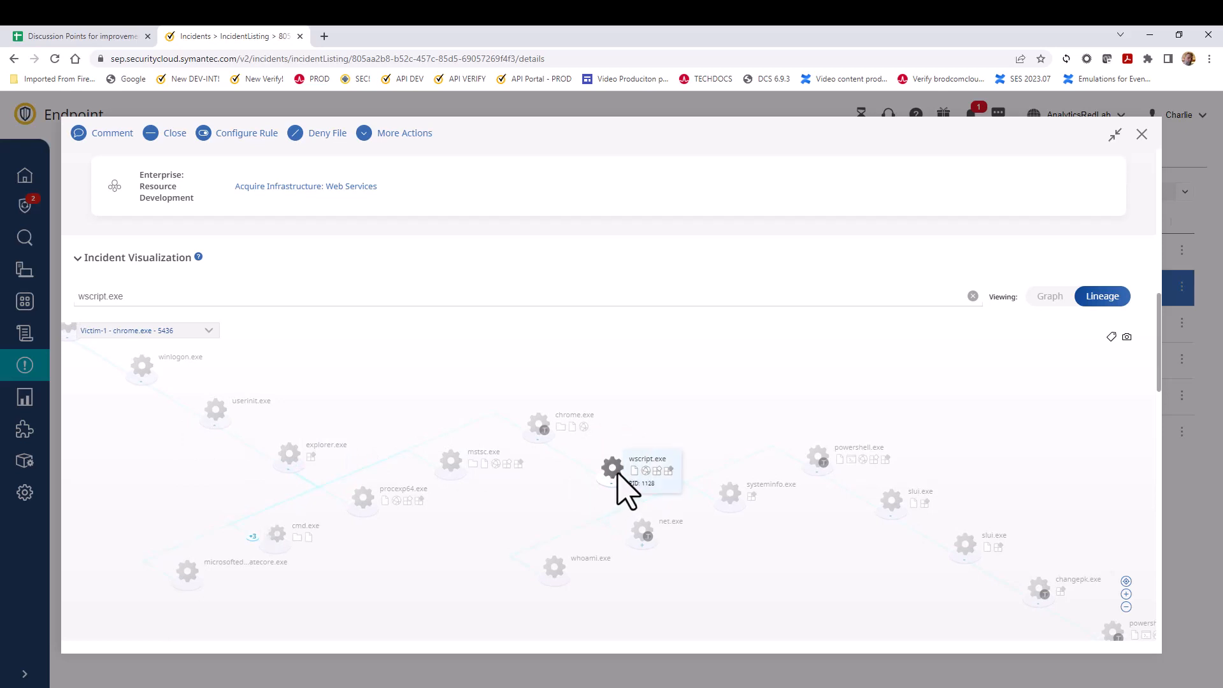
# Show wscript.exe's Investigate pane with parent chrome.exe, 42 file and 15 network events.
pyautogui.click(612, 469)
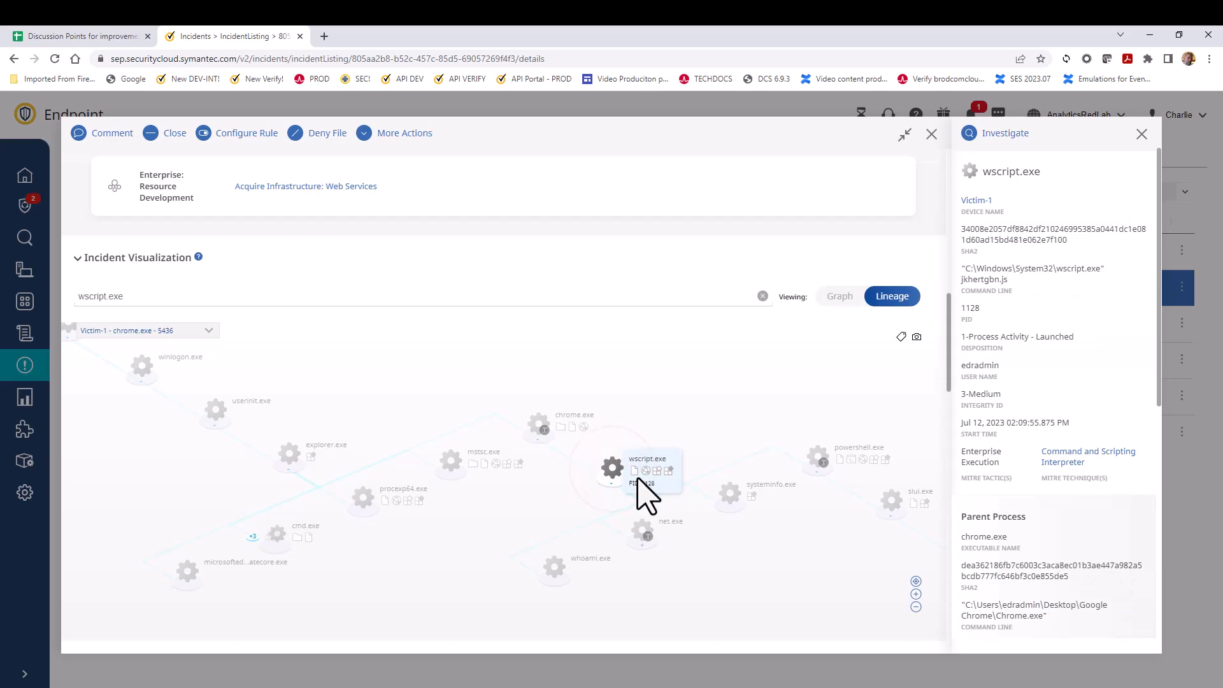
pyautogui.moveTo(1168, 238)
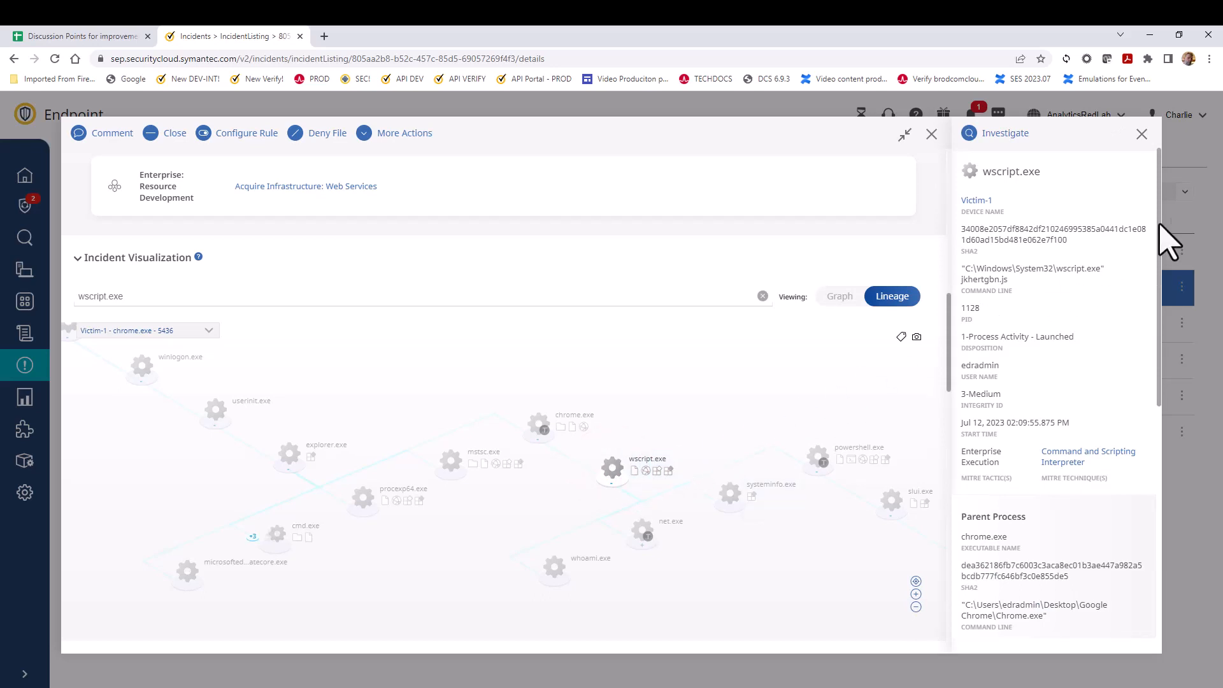
pyautogui.scroll(-3)
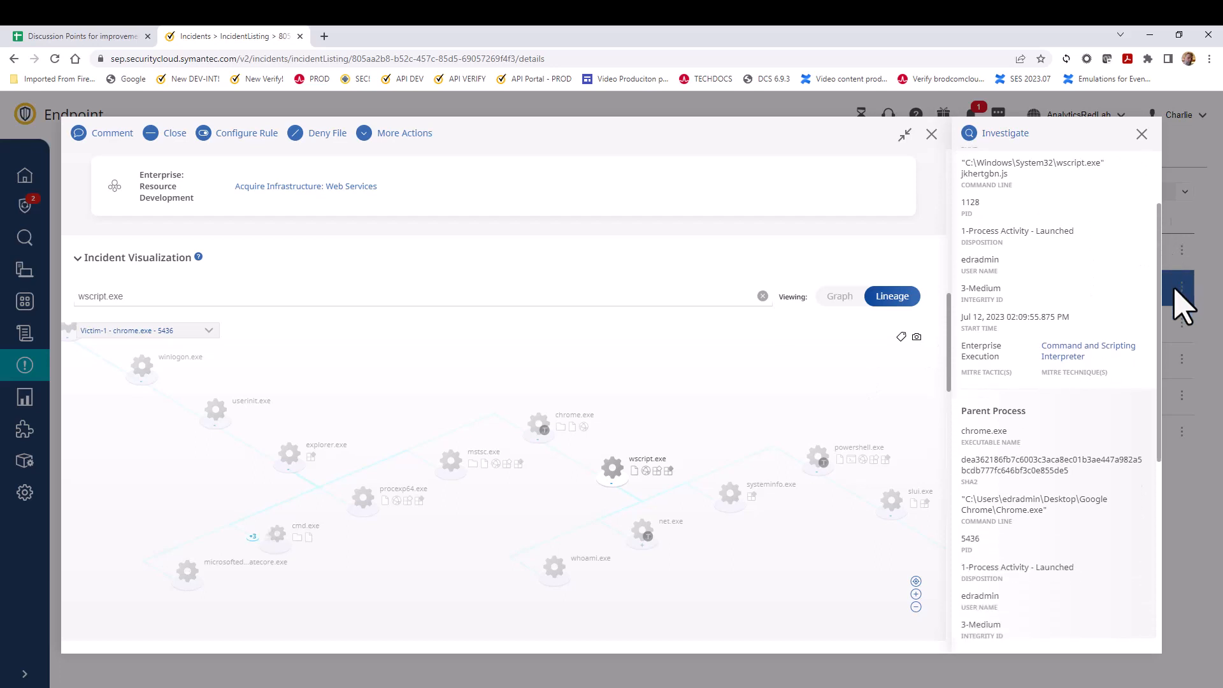
pyautogui.scroll(-3)
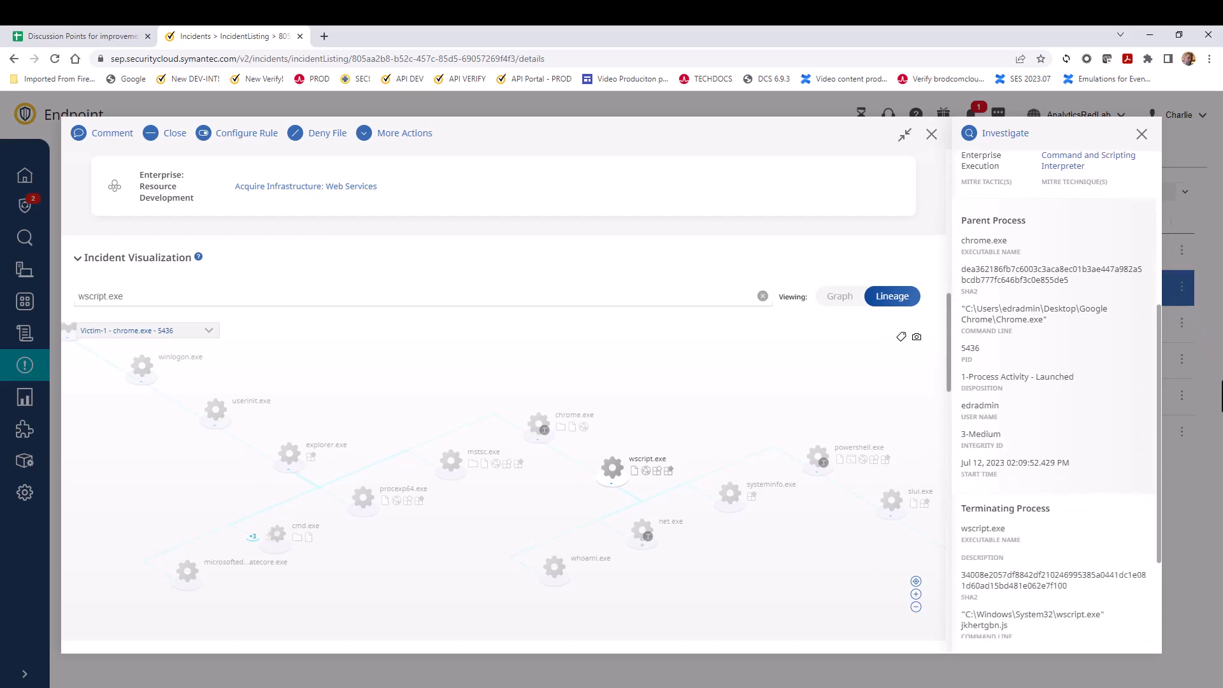
pyautogui.moveTo(1168, 357)
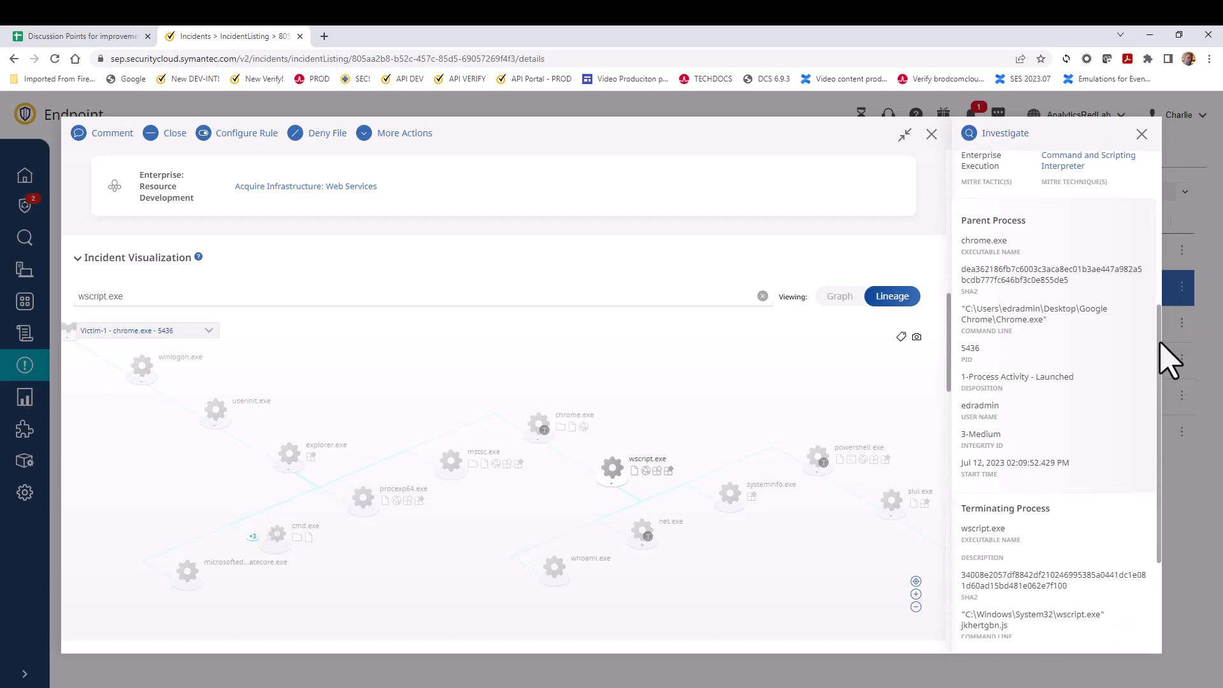
pyautogui.scroll(-3)
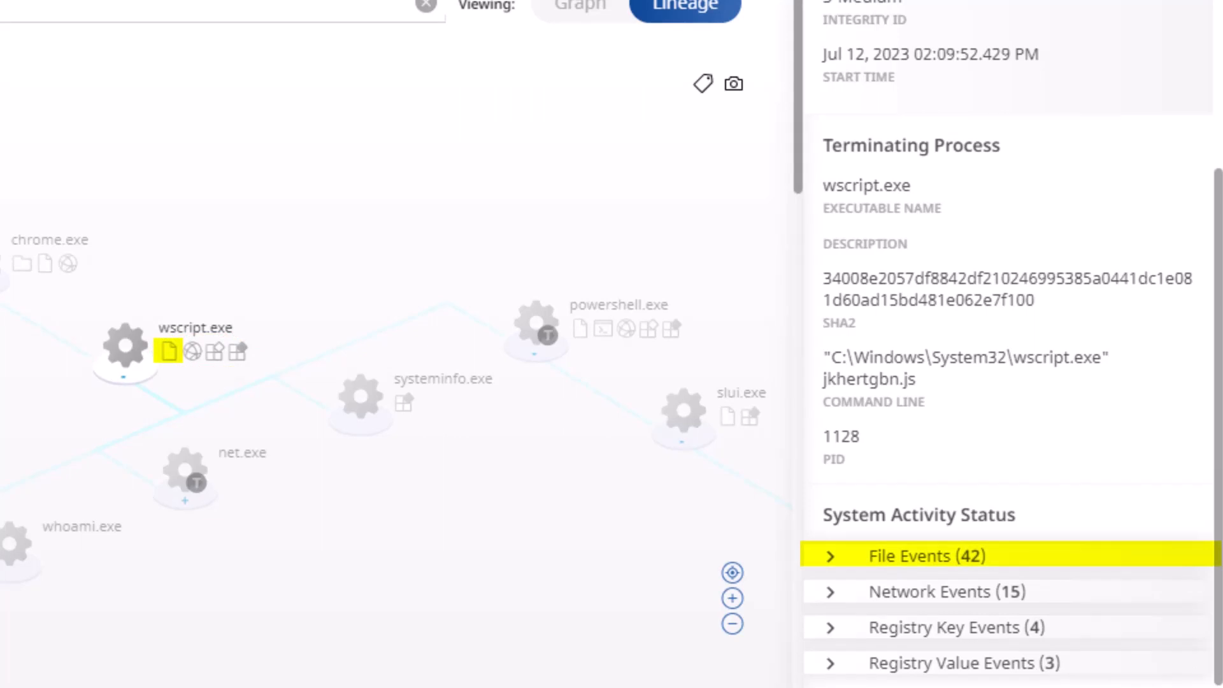
pyautogui.click(946, 591)
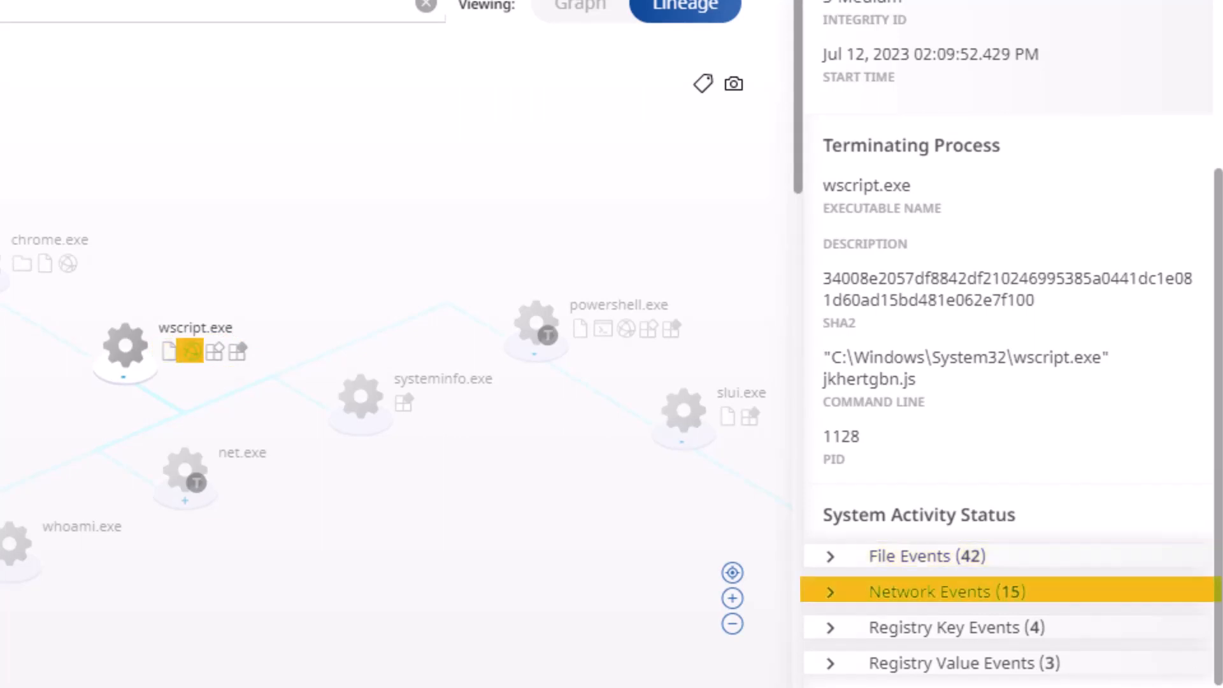